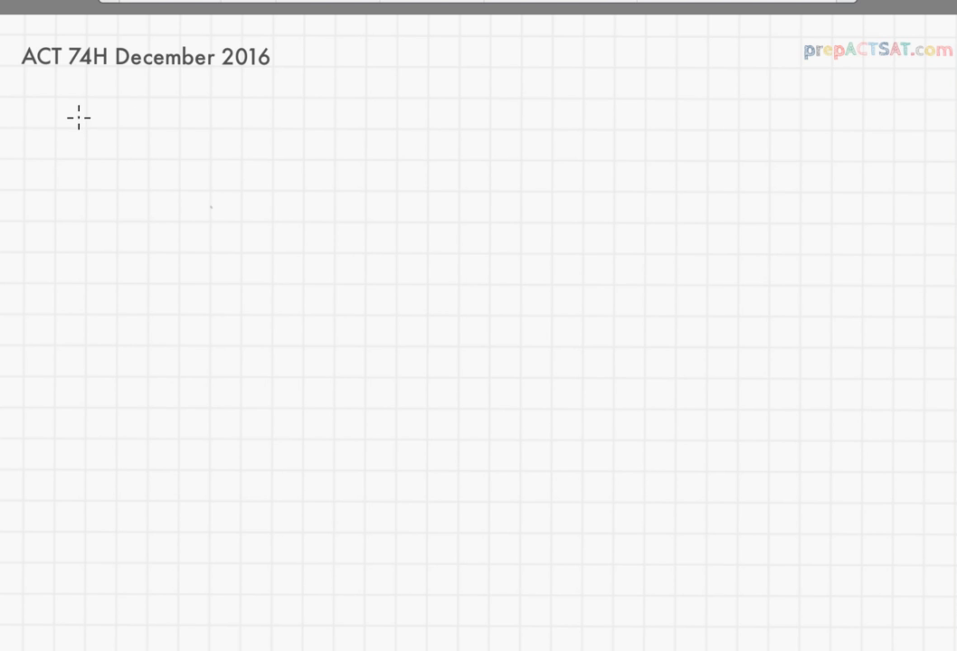
# Sketch a vertical y-axis and a long horizontal x-axis crossing it near the top left.
pyautogui.moveTo(205, 120); pyautogui.dragTo(216, 224)
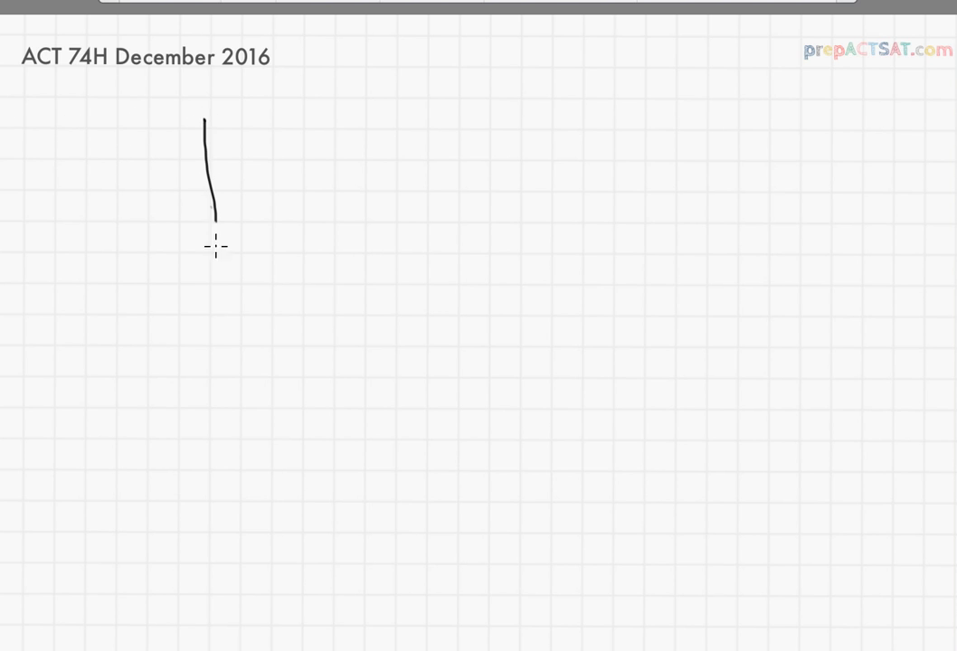
pyautogui.moveTo(86, 220); pyautogui.dragTo(303, 206)
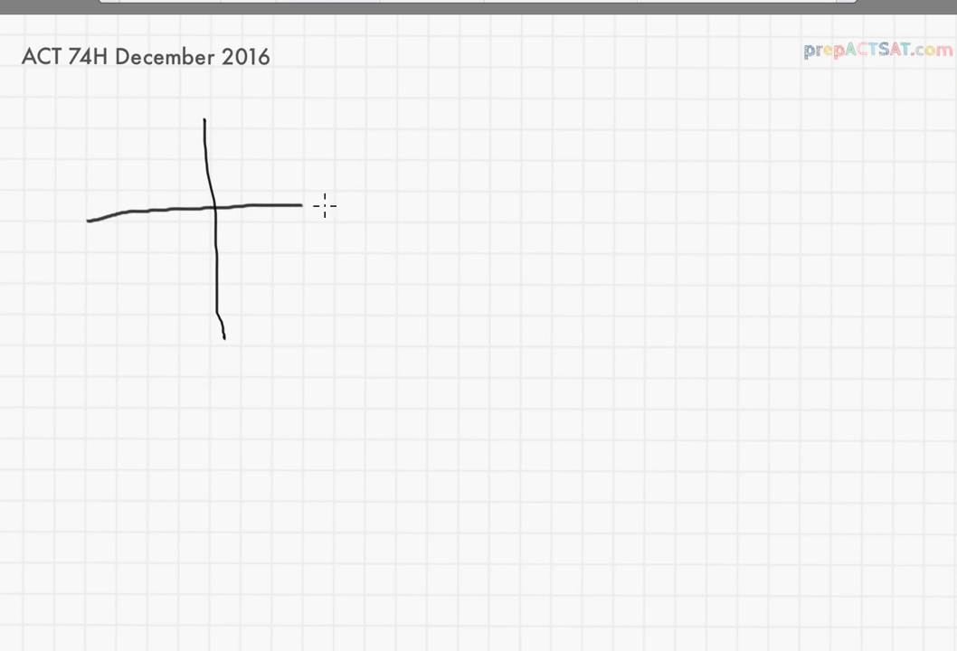
pyautogui.moveTo(298, 206); pyautogui.dragTo(369, 206)
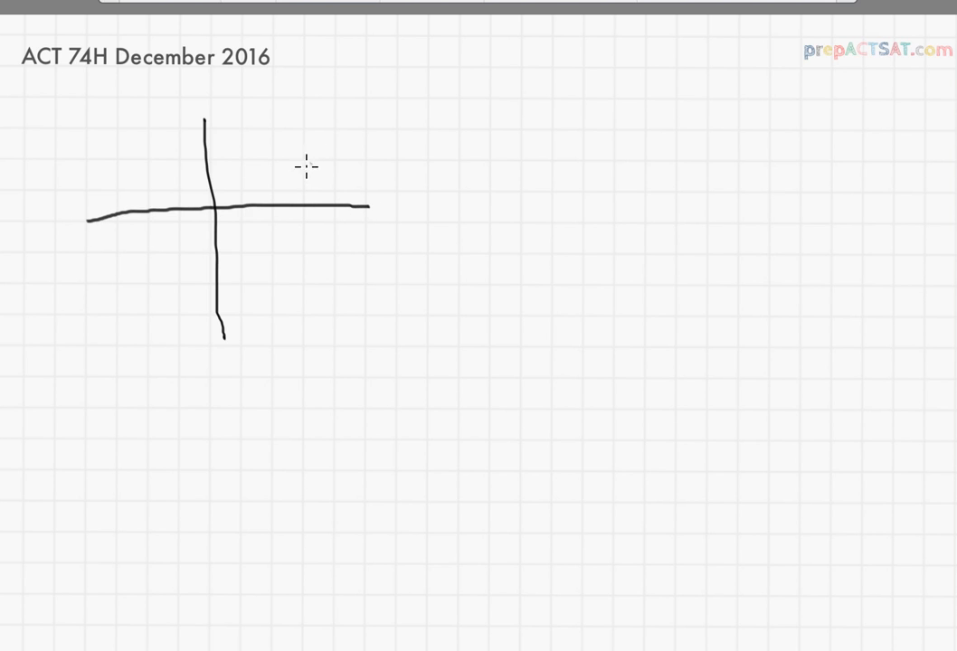
# Draw the horizontal line y = 4 across the graph and the vertical line x = -3.
pyautogui.moveTo(100, 147); pyautogui.dragTo(150, 143)
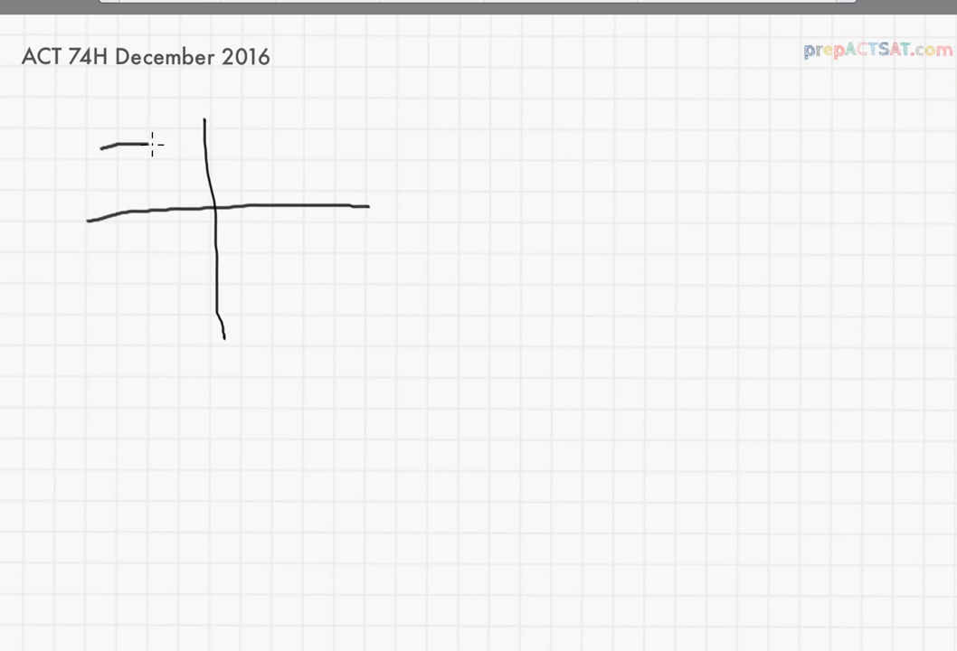
pyautogui.moveTo(152, 143); pyautogui.dragTo(366, 143)
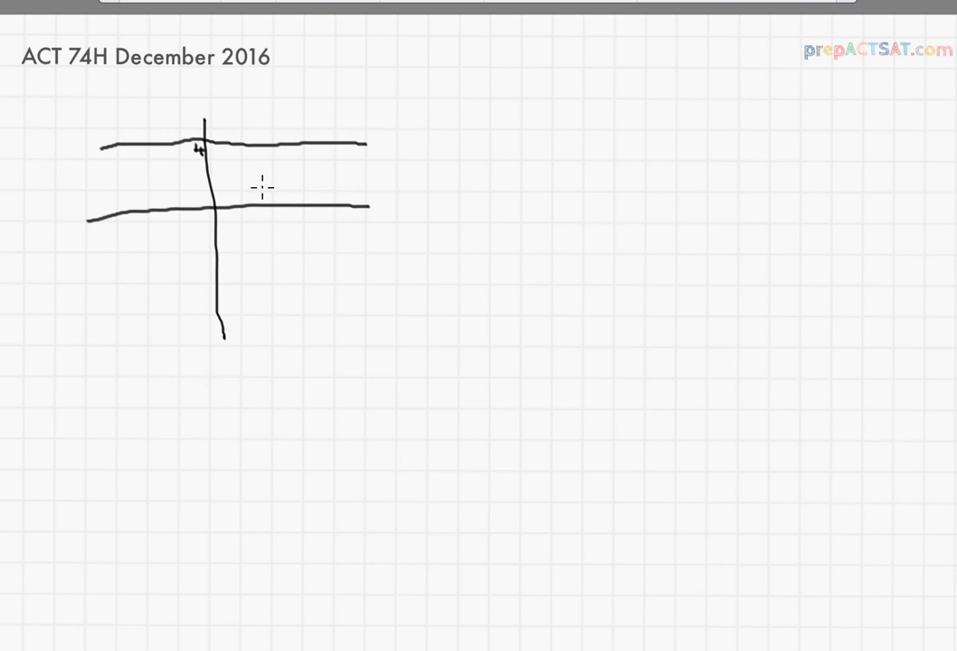
pyautogui.moveTo(145, 115)
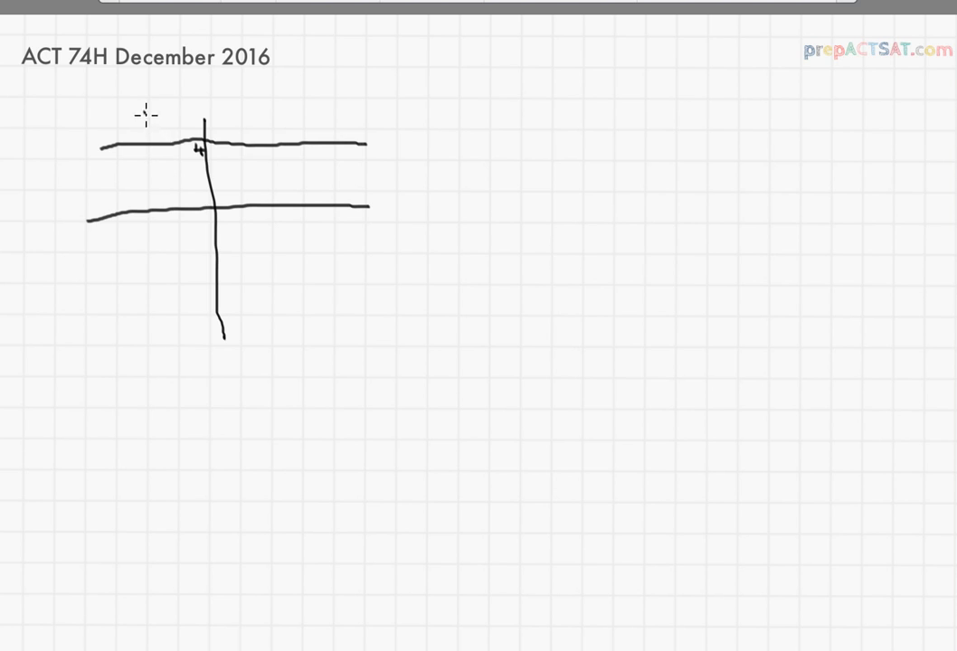
pyautogui.moveTo(145, 111); pyautogui.dragTo(158, 342)
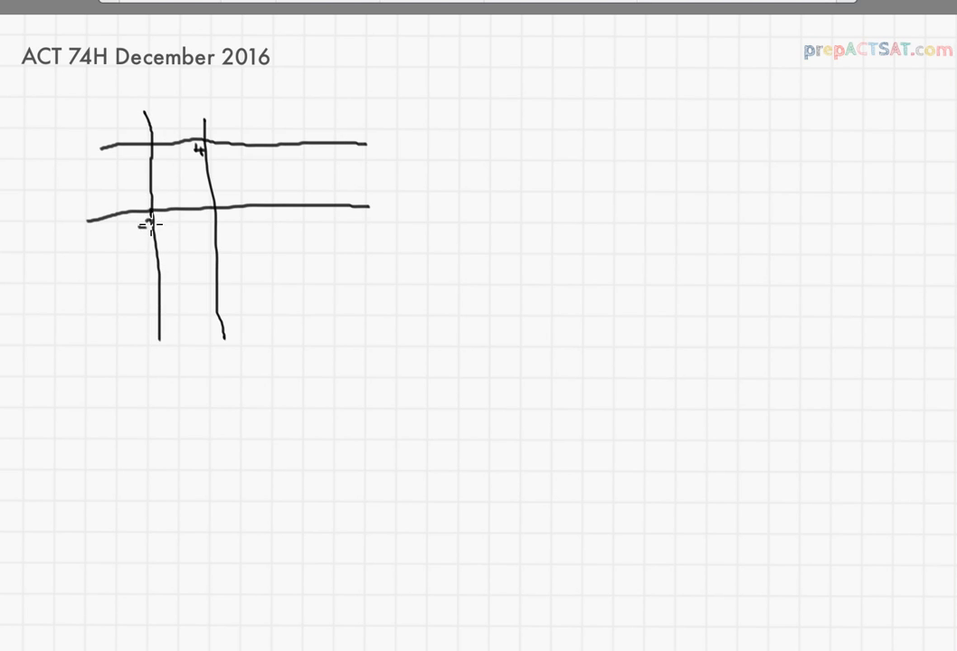
pyautogui.moveTo(106, 299)
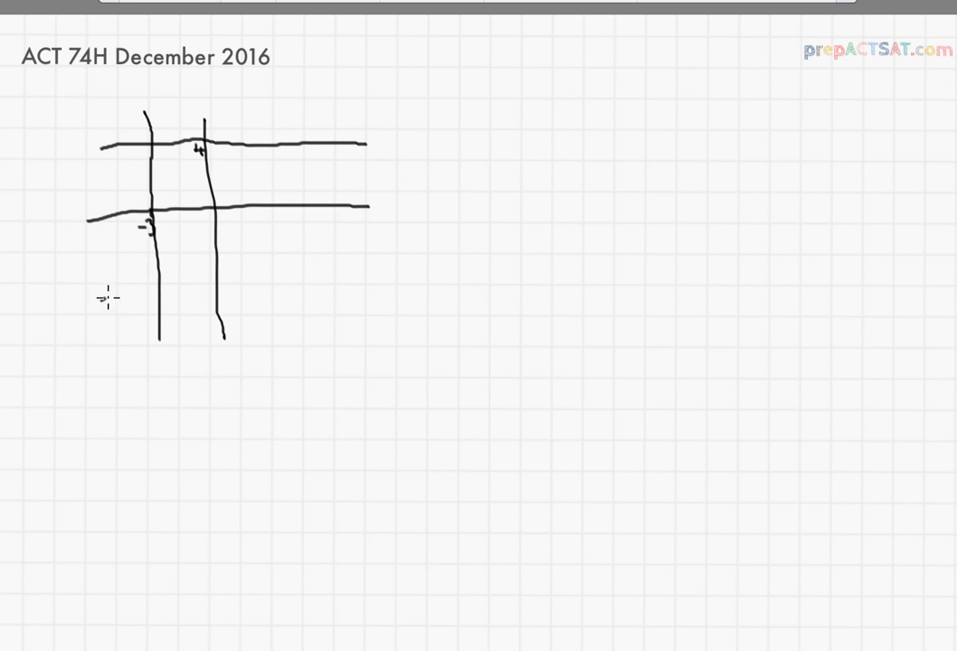
# Draw the diagonal y = x through the origin and shade the enclosed triangle.
pyautogui.moveTo(104, 298); pyautogui.dragTo(221, 199)
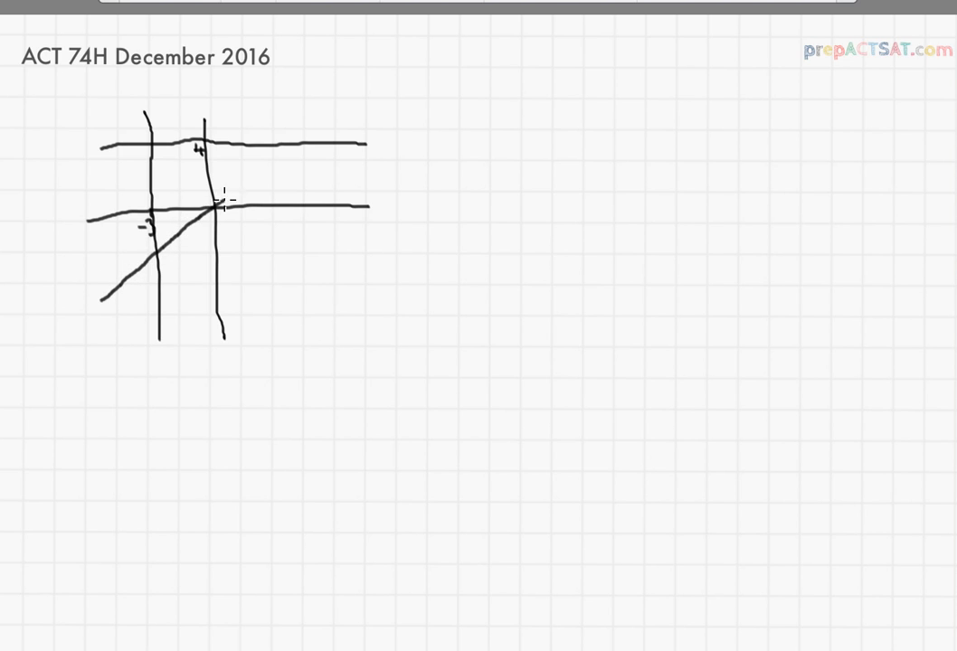
pyautogui.moveTo(222, 201); pyautogui.dragTo(367, 111)
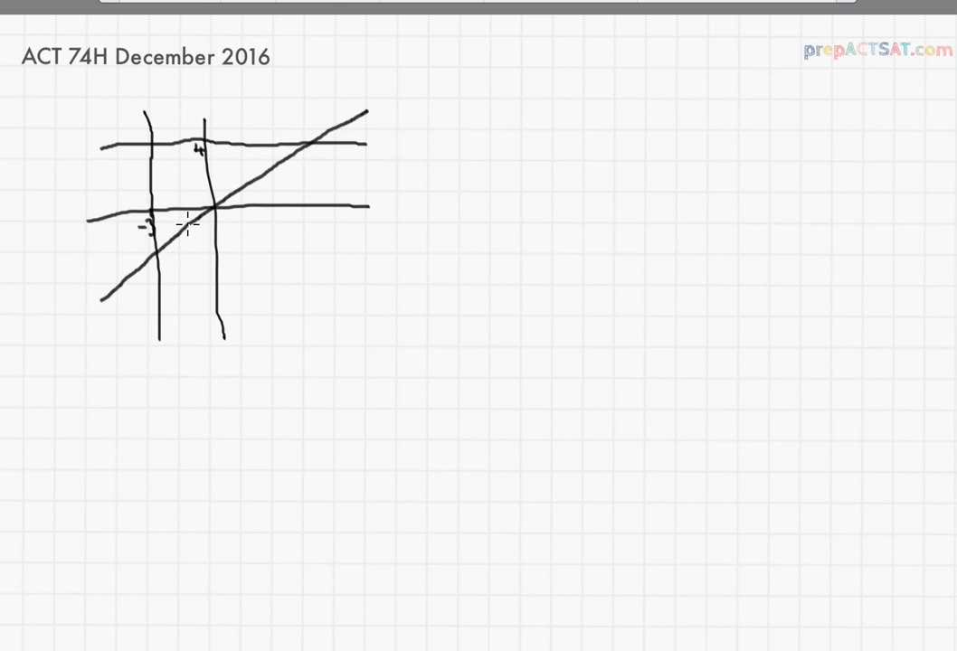
pyautogui.moveTo(165, 153)
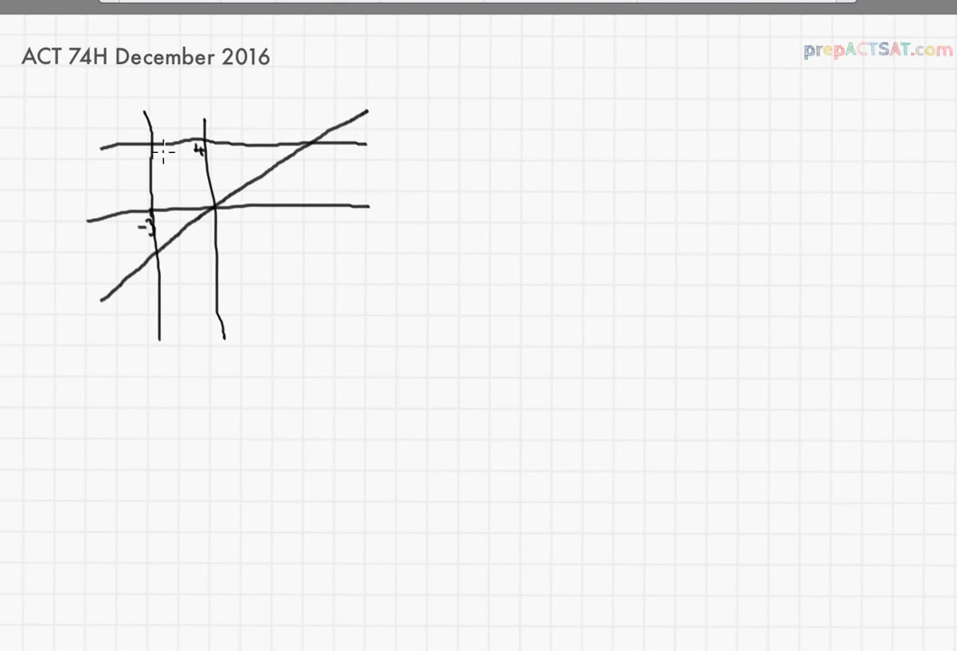
pyautogui.moveTo(168, 149); pyautogui.dragTo(195, 194)
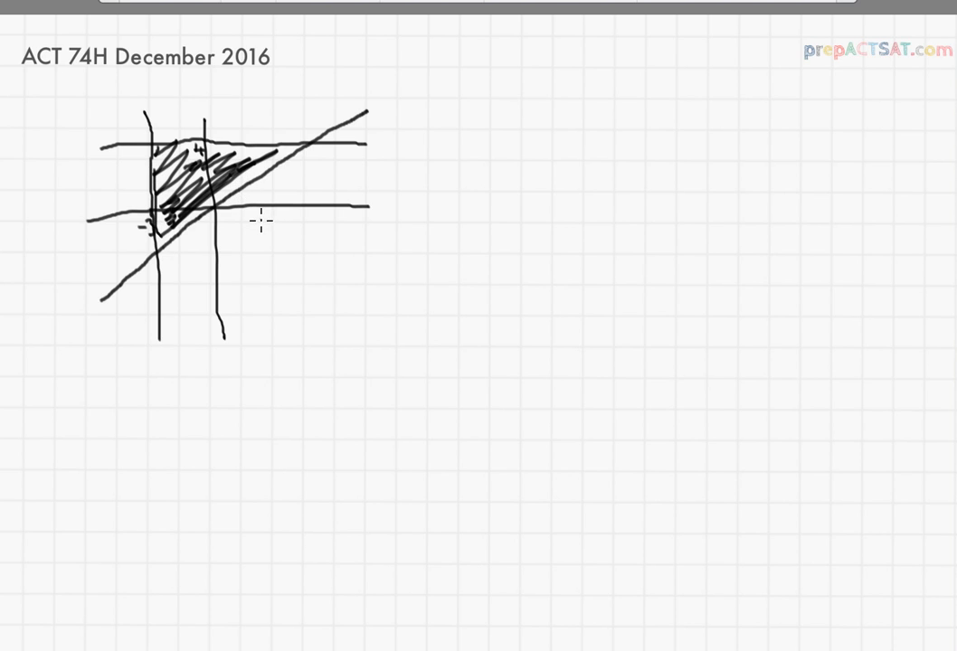
pyautogui.moveTo(154, 120)
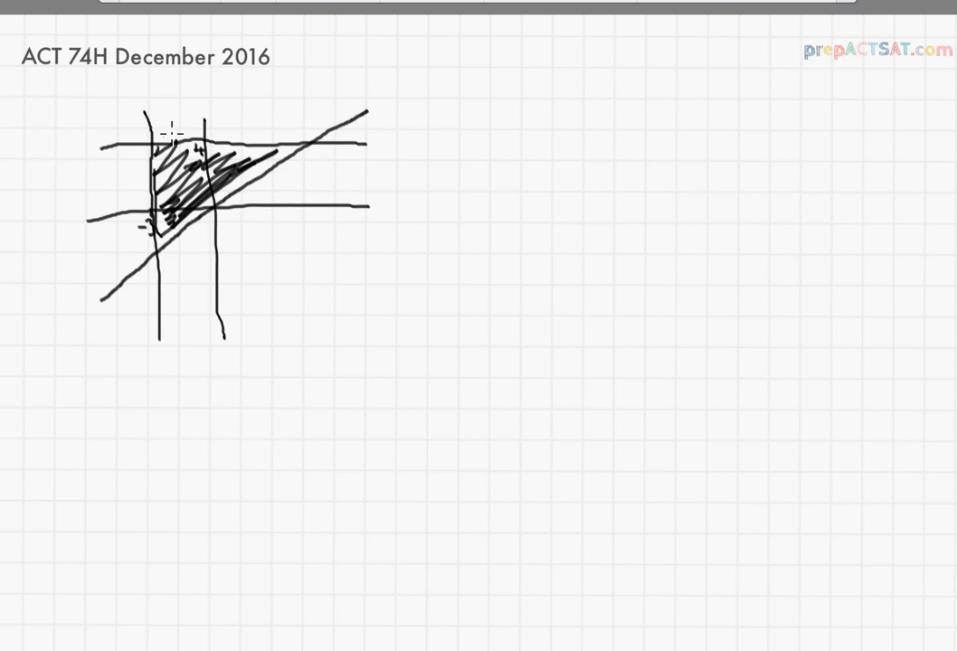
pyautogui.moveTo(145, 152)
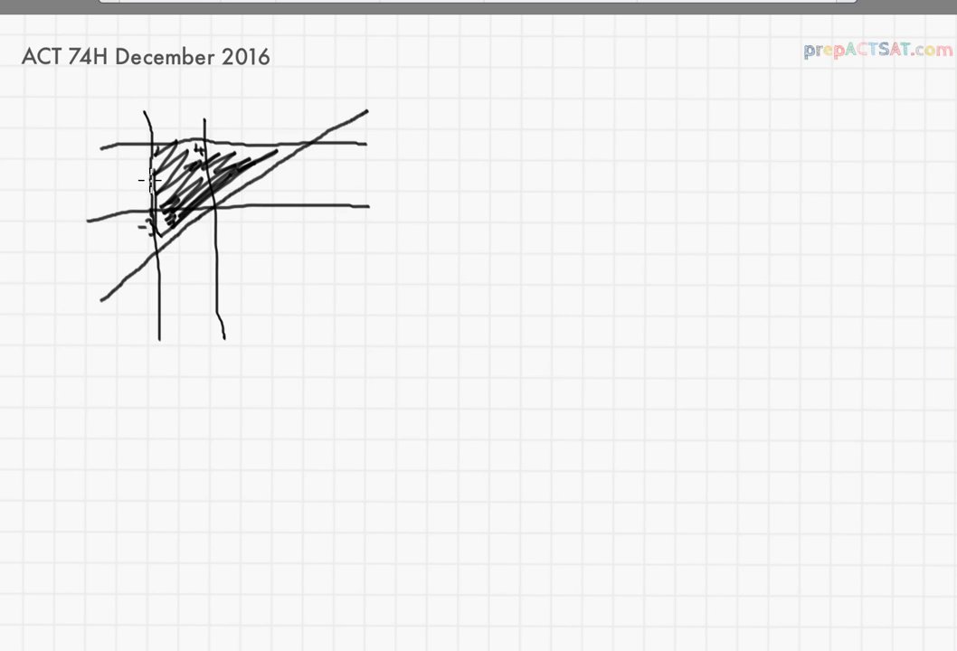
pyautogui.moveTo(148, 188)
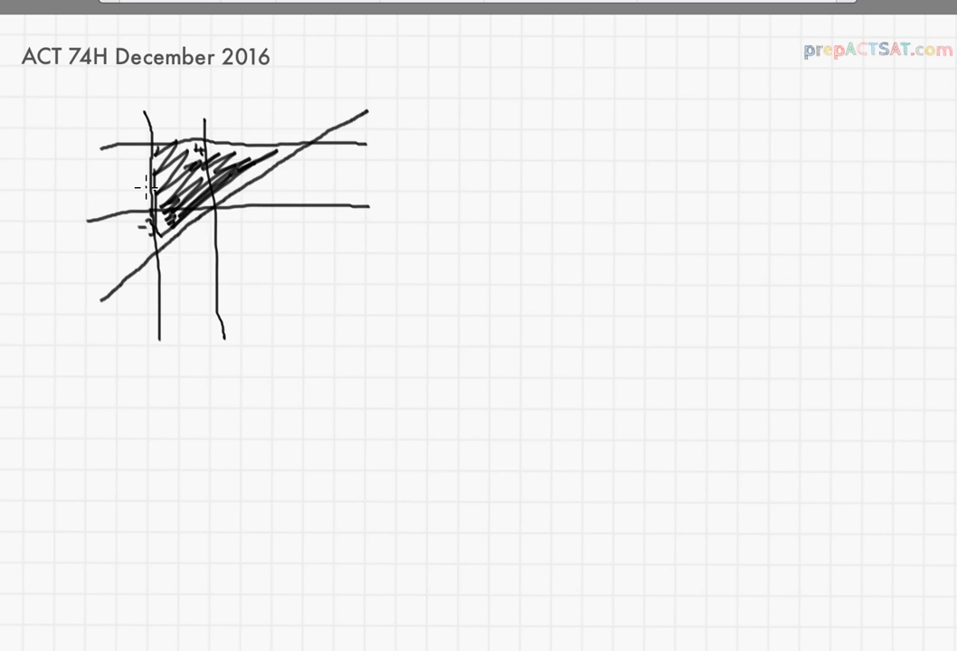
pyautogui.moveTo(143, 193)
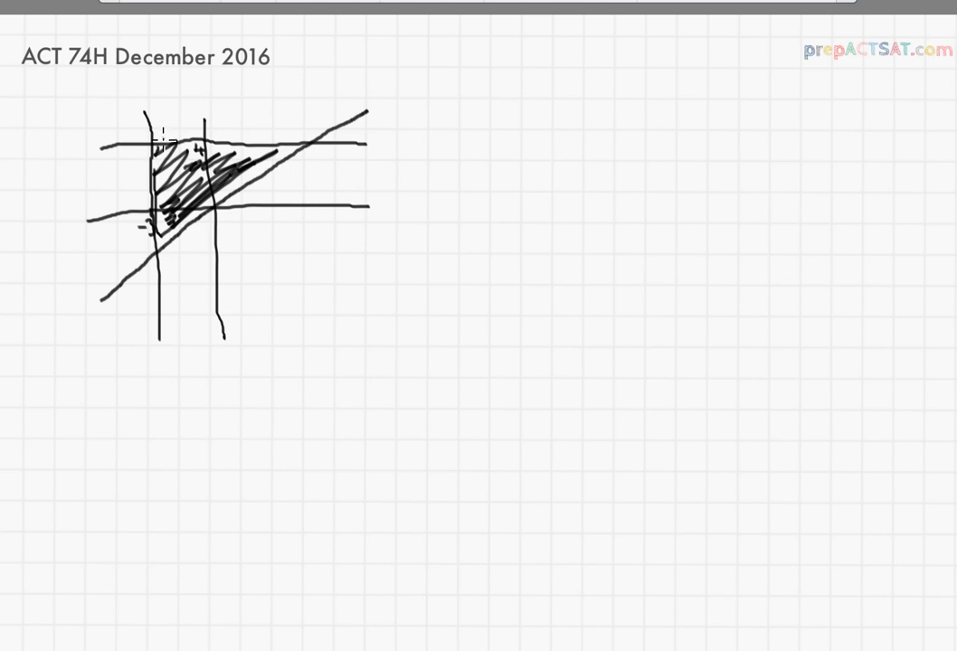
pyautogui.moveTo(328, 138)
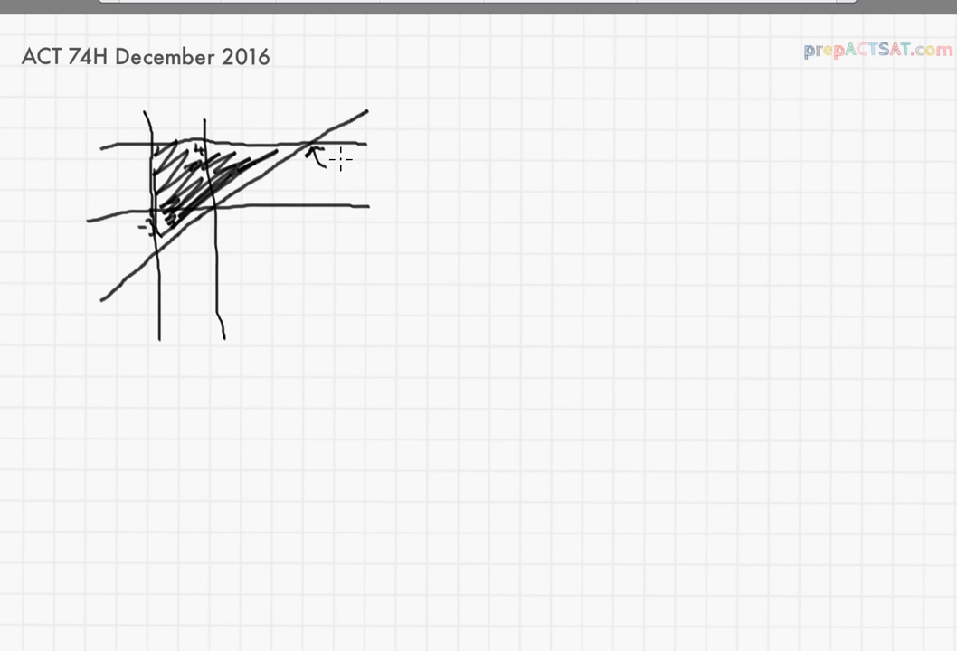
# Label the upper-right vertex (4, 4) and write (-3, -3) at the lower-left vertex.
pyautogui.moveTo(339, 158); pyautogui.dragTo(342, 181)
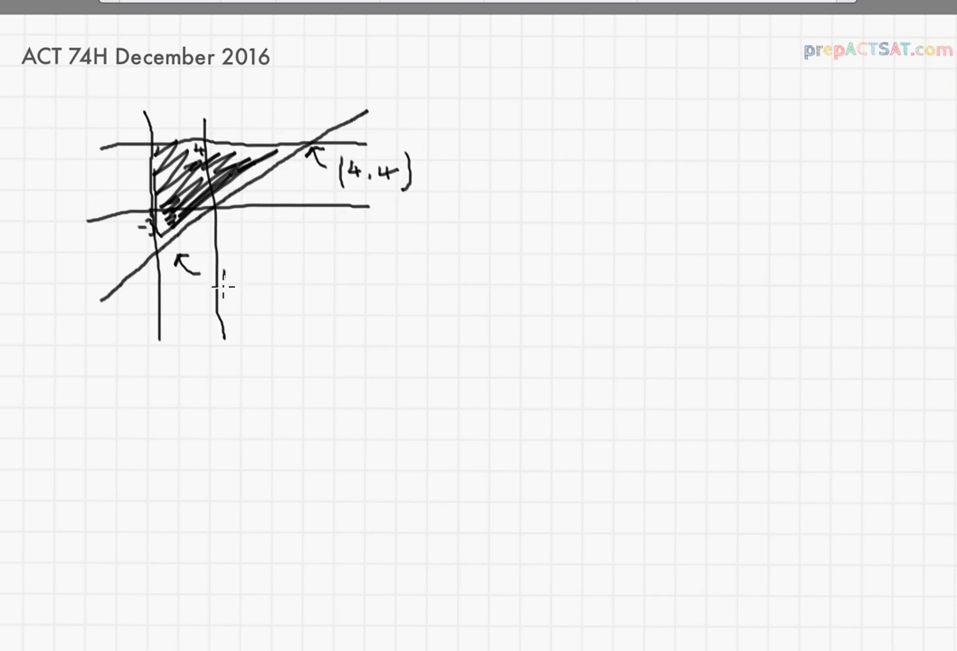
pyautogui.write('(-3,')
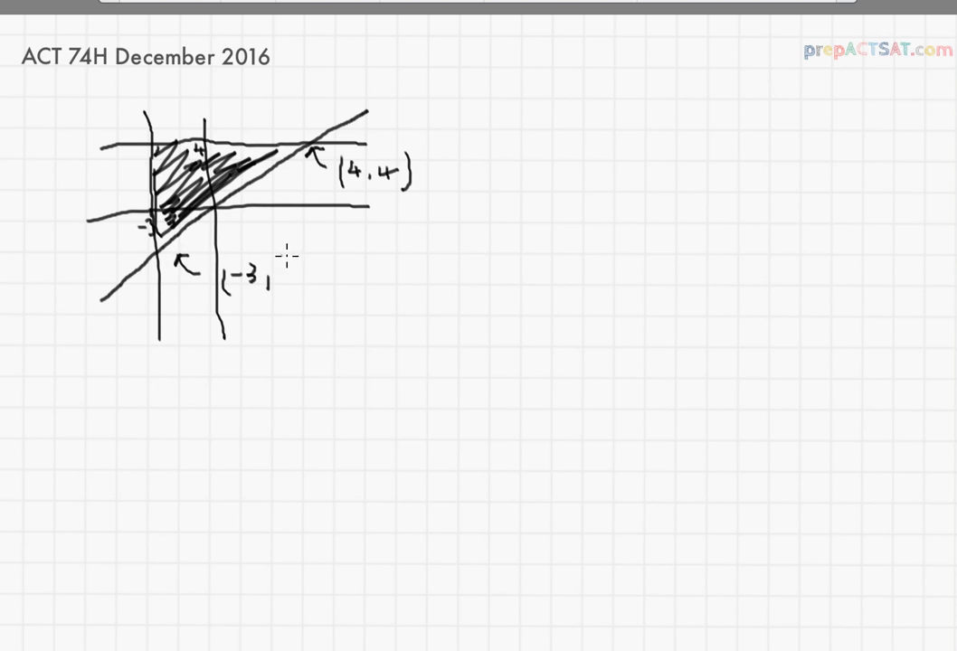
pyautogui.write('-3')
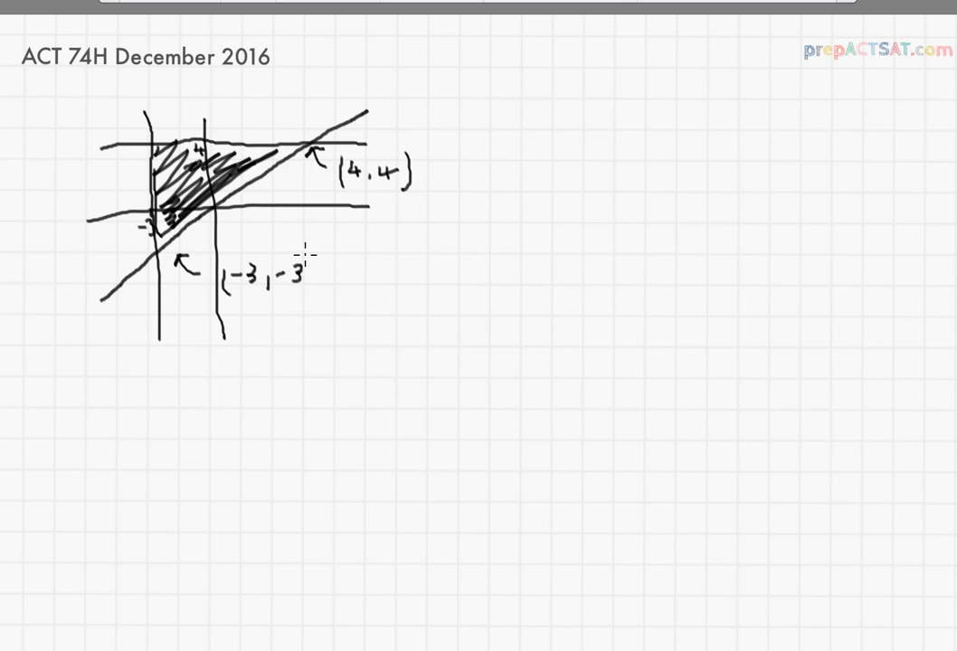